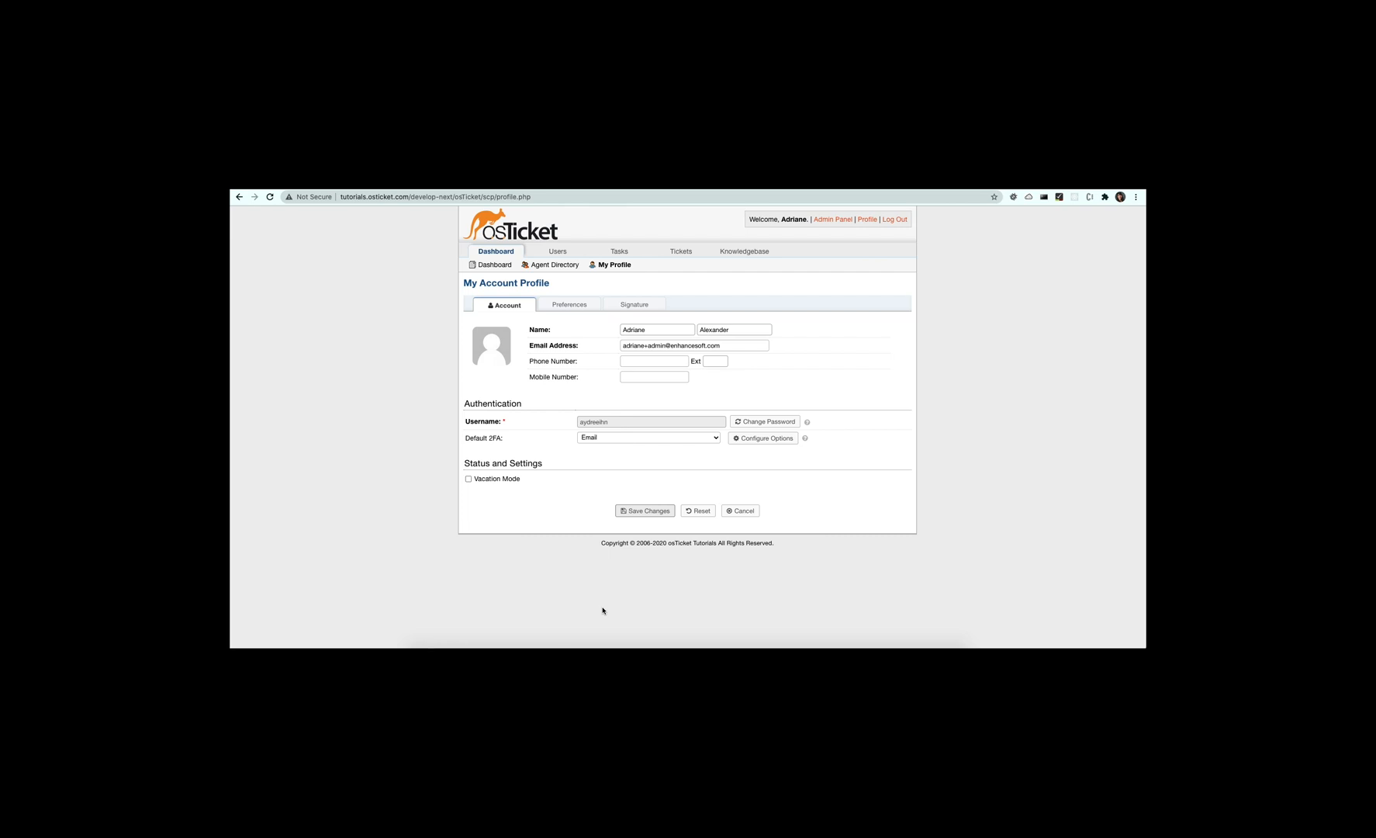
Step: Configure Google Authenticator 2FA in My Profile: scan the QR code and verify the code
{"action": "left_click", "coordinate": [762, 438]}
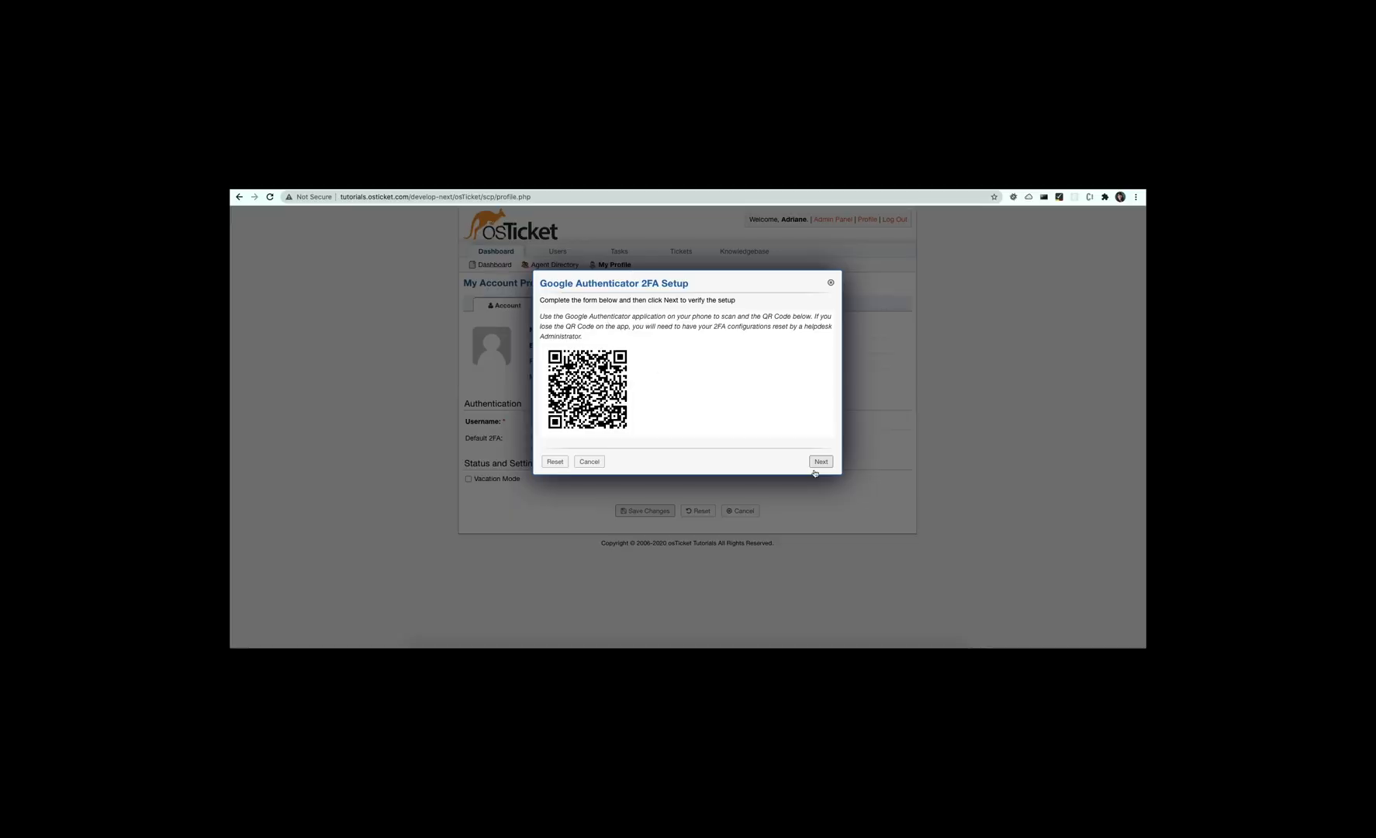
{"action": "left_click", "coordinate": [819, 461]}
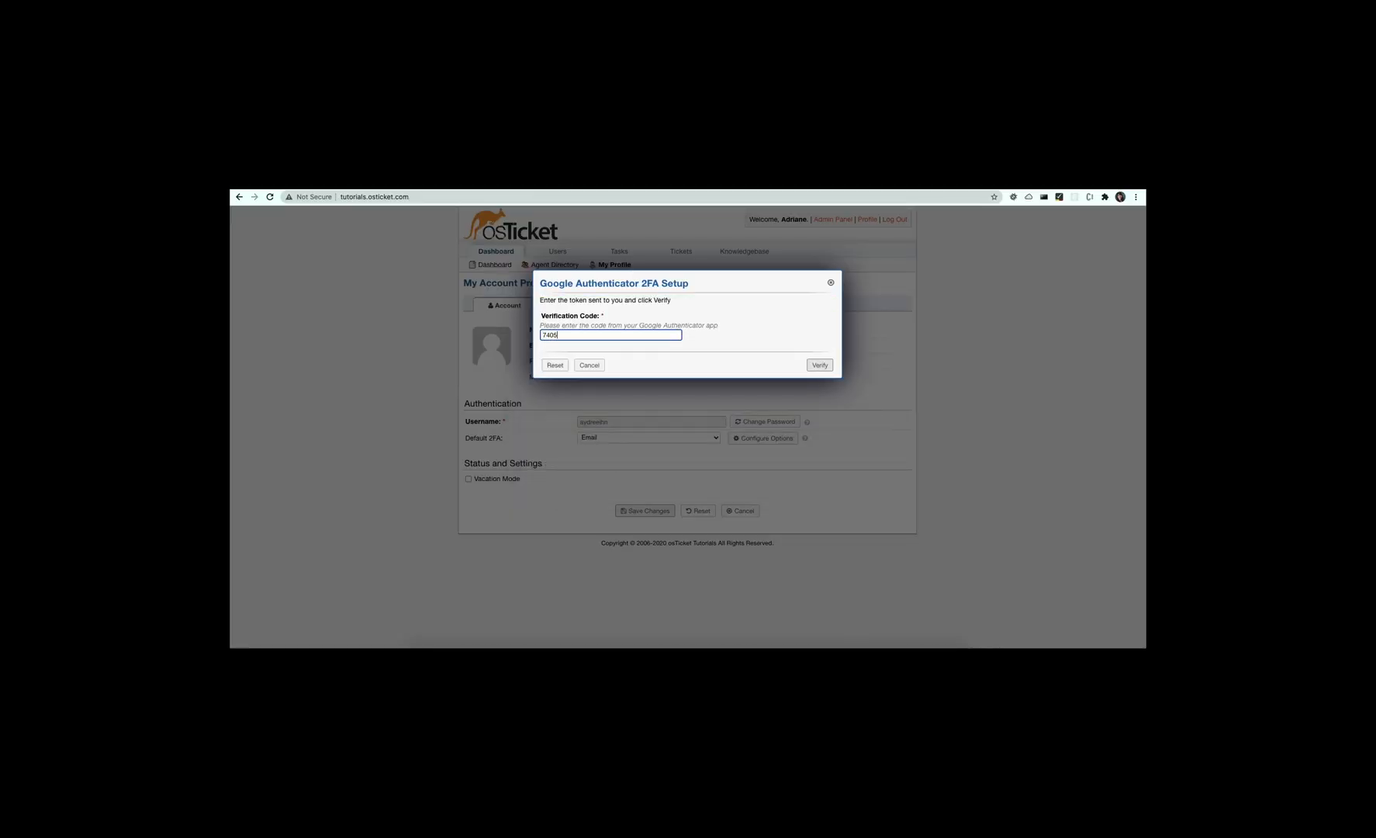
{"action": "left_click", "coordinate": [817, 365]}
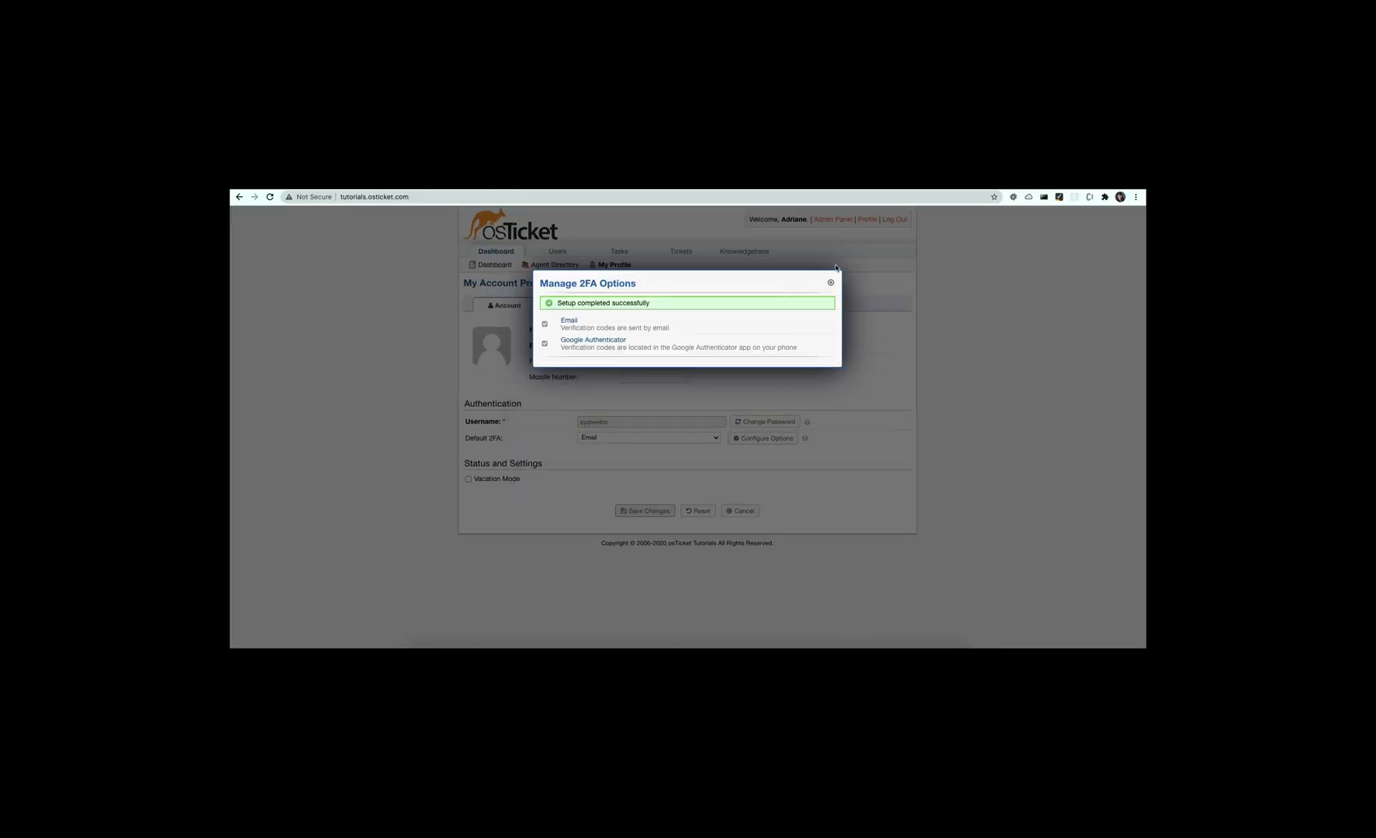
{"action": "left_click", "coordinate": [830, 282]}
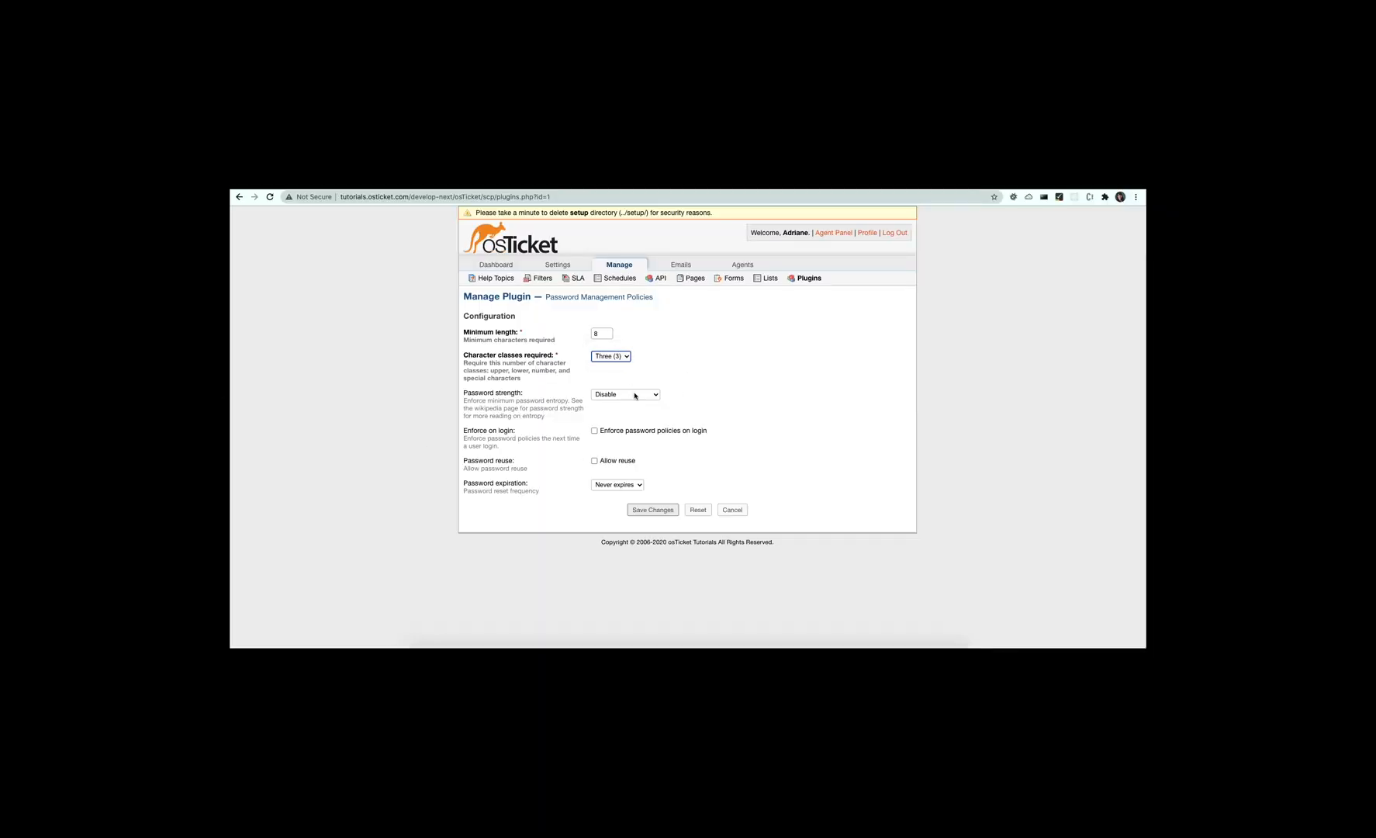
Step: Keep the plugin's password expiration set to never expire
{"action": "left_click", "coordinate": [617, 484]}
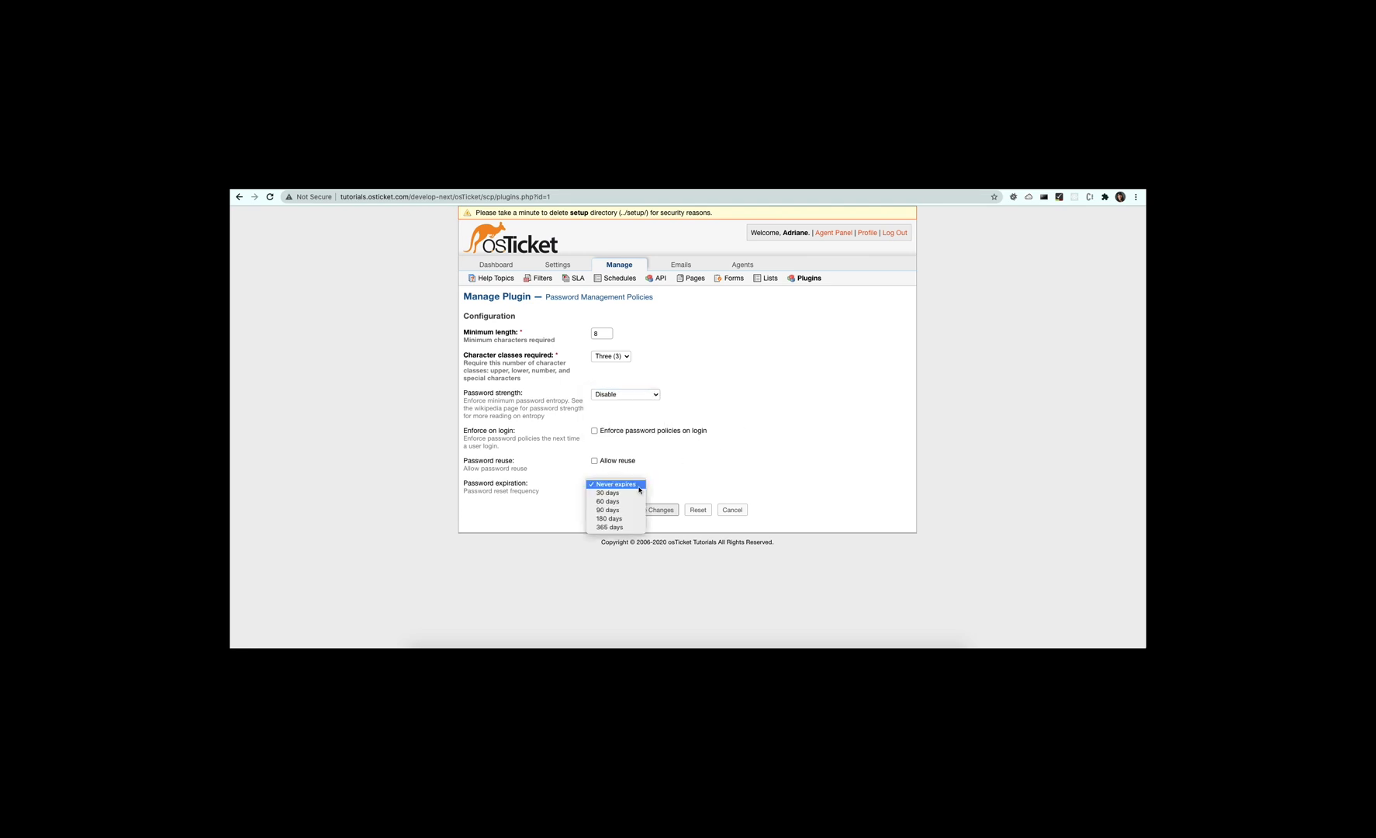
{"action": "left_click", "coordinate": [618, 484]}
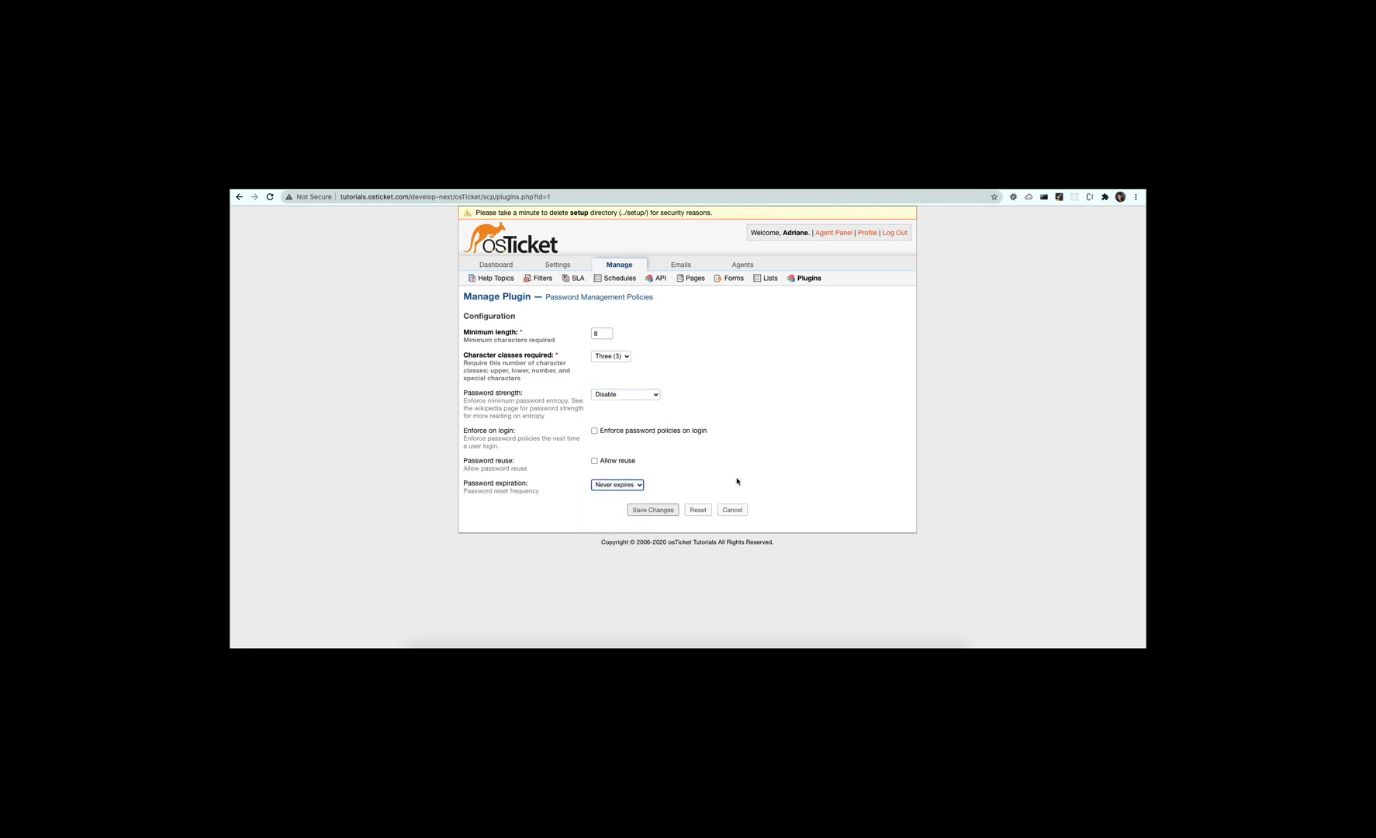
Step: Set the agents' Password Policy to Password Management Plugin and save the settings
{"action": "left_click", "coordinate": [556, 264]}
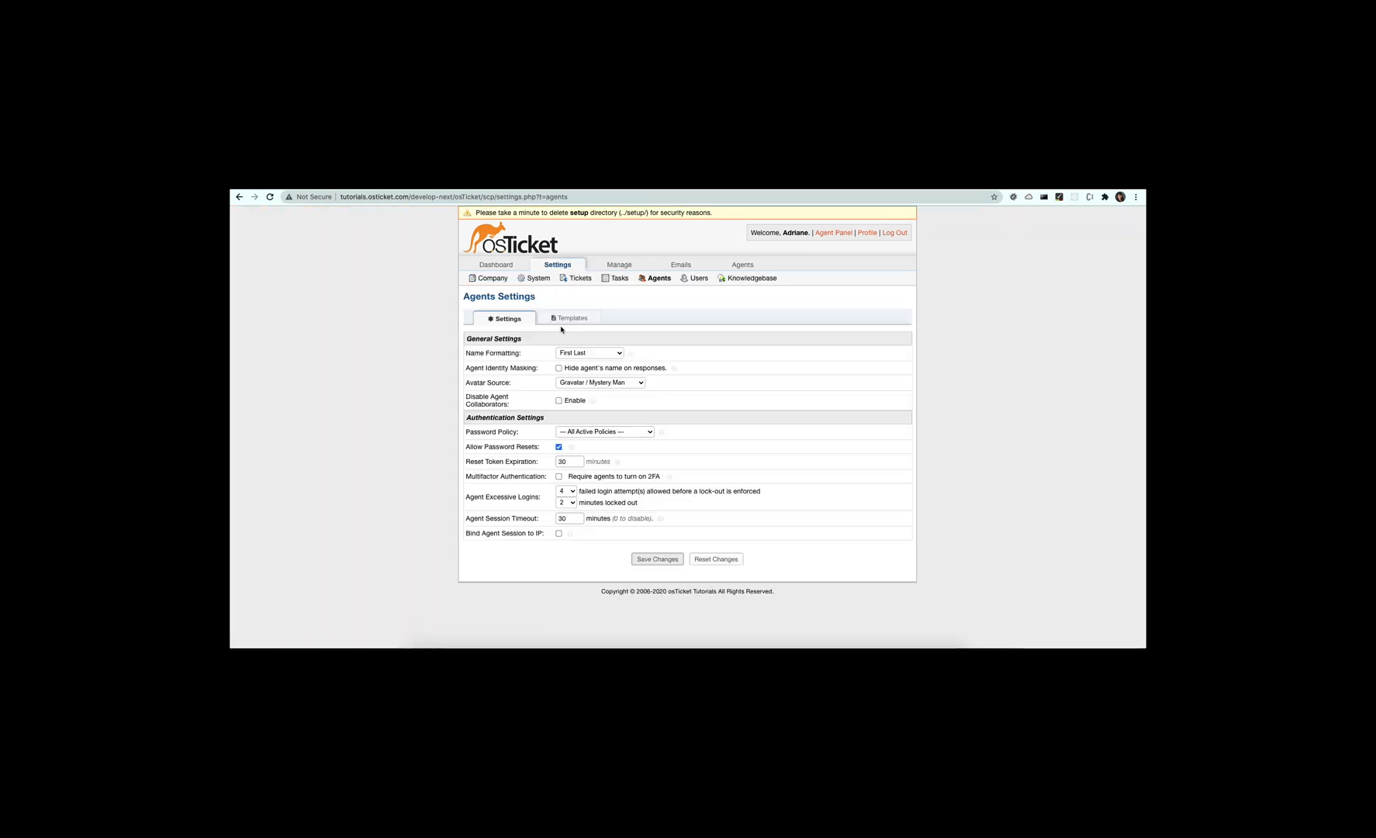
{"action": "left_click", "coordinate": [603, 431]}
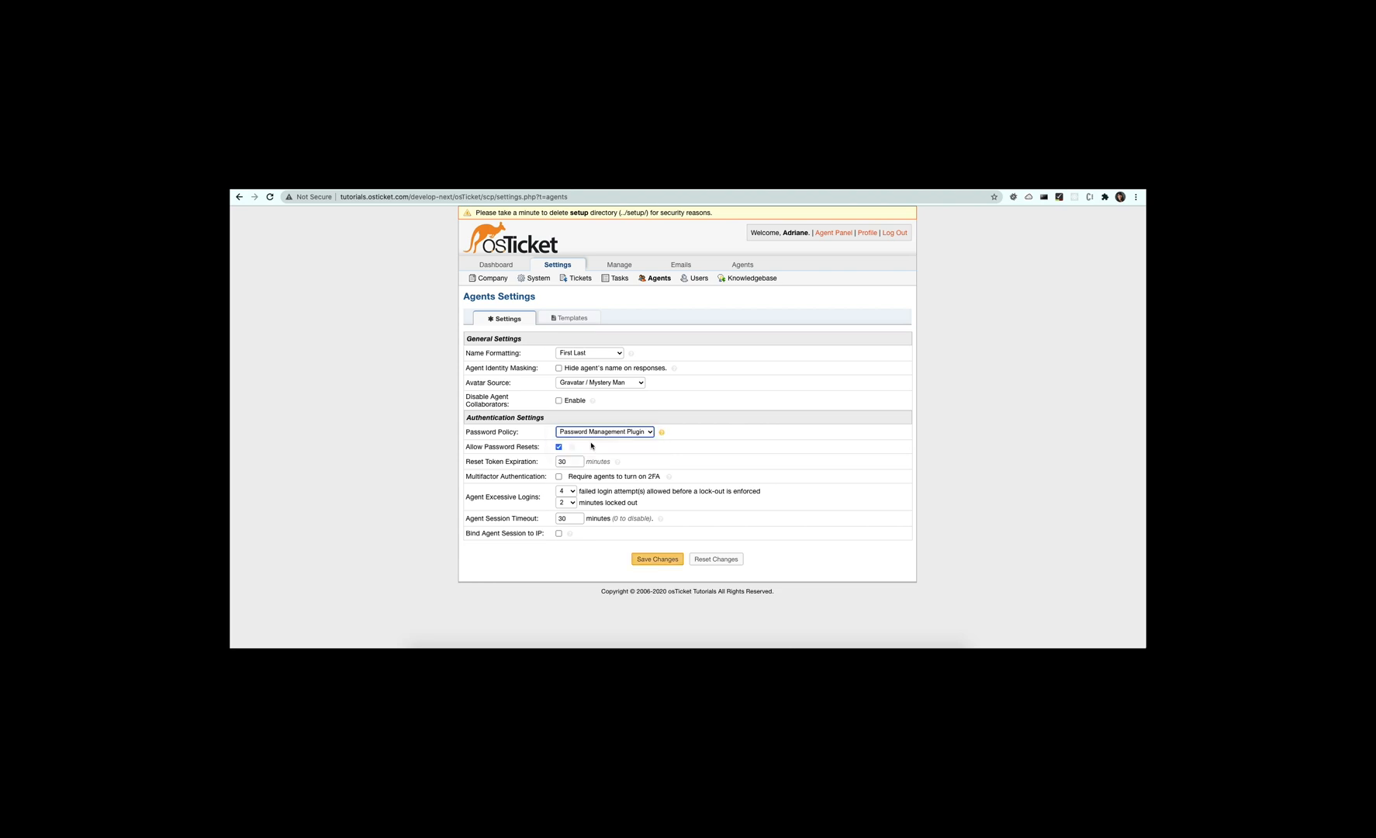
{"action": "left_click", "coordinate": [662, 432]}
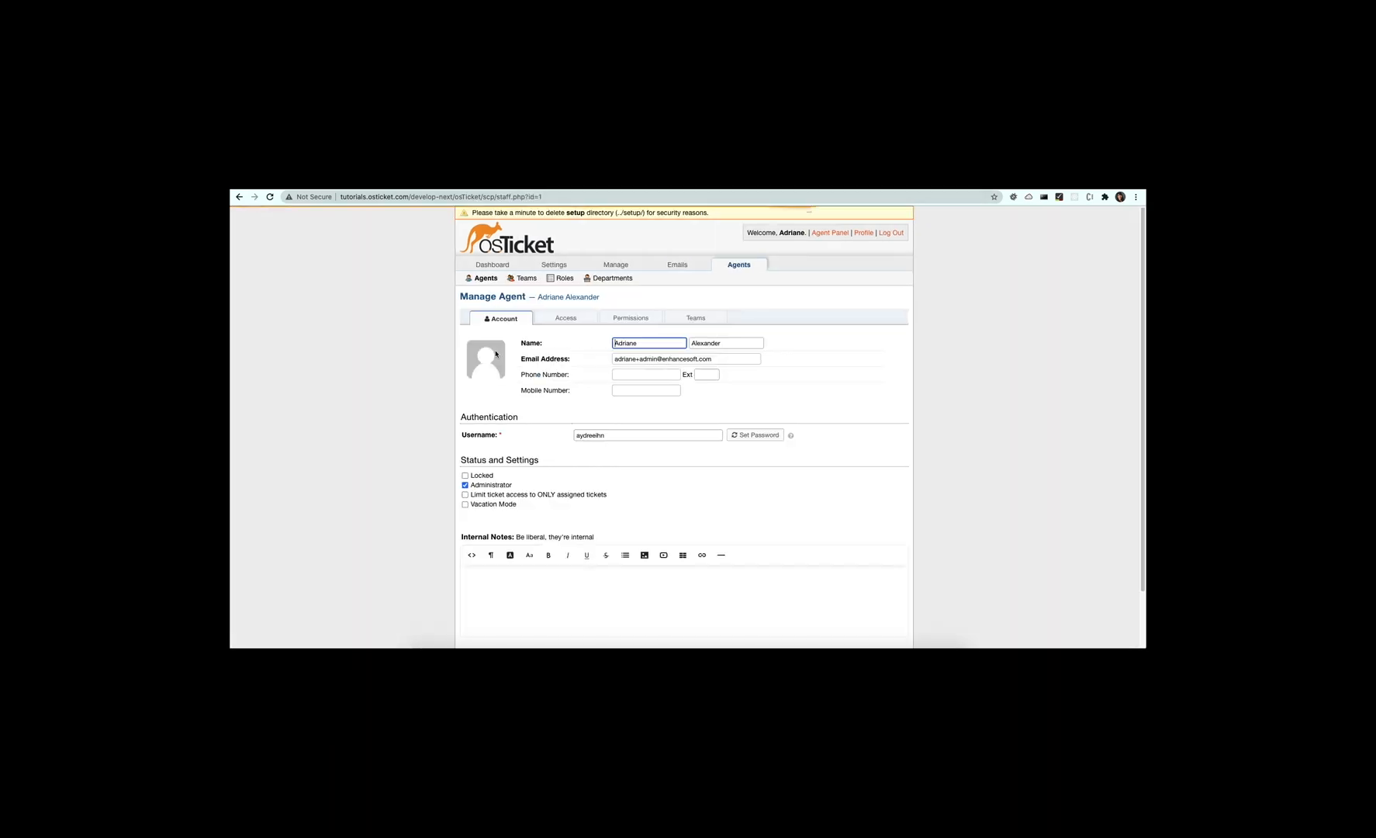
Step: Make Maintenance the agent's primary department, grant the Department permission, and save
{"action": "left_click", "coordinate": [568, 318]}
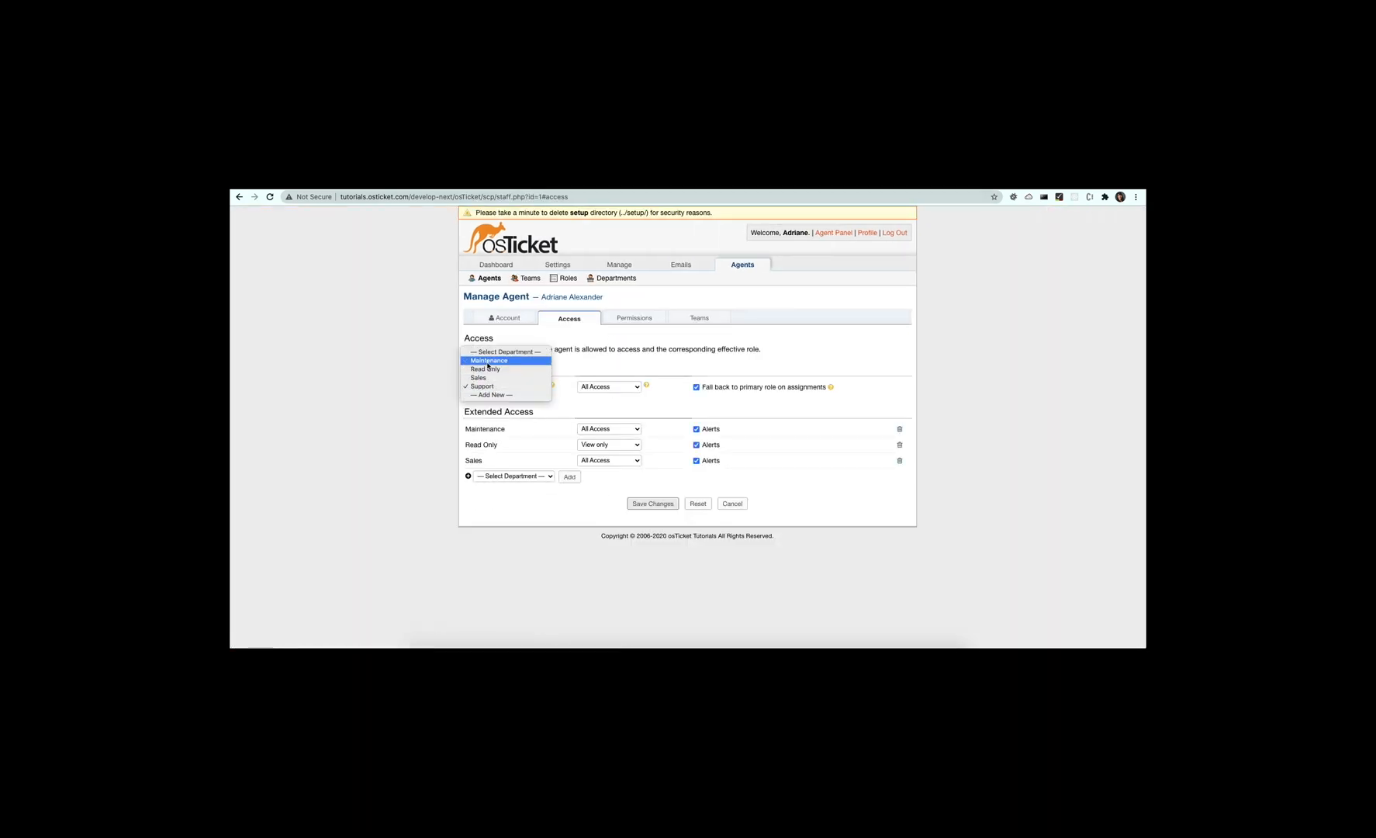
{"action": "left_click", "coordinate": [489, 360]}
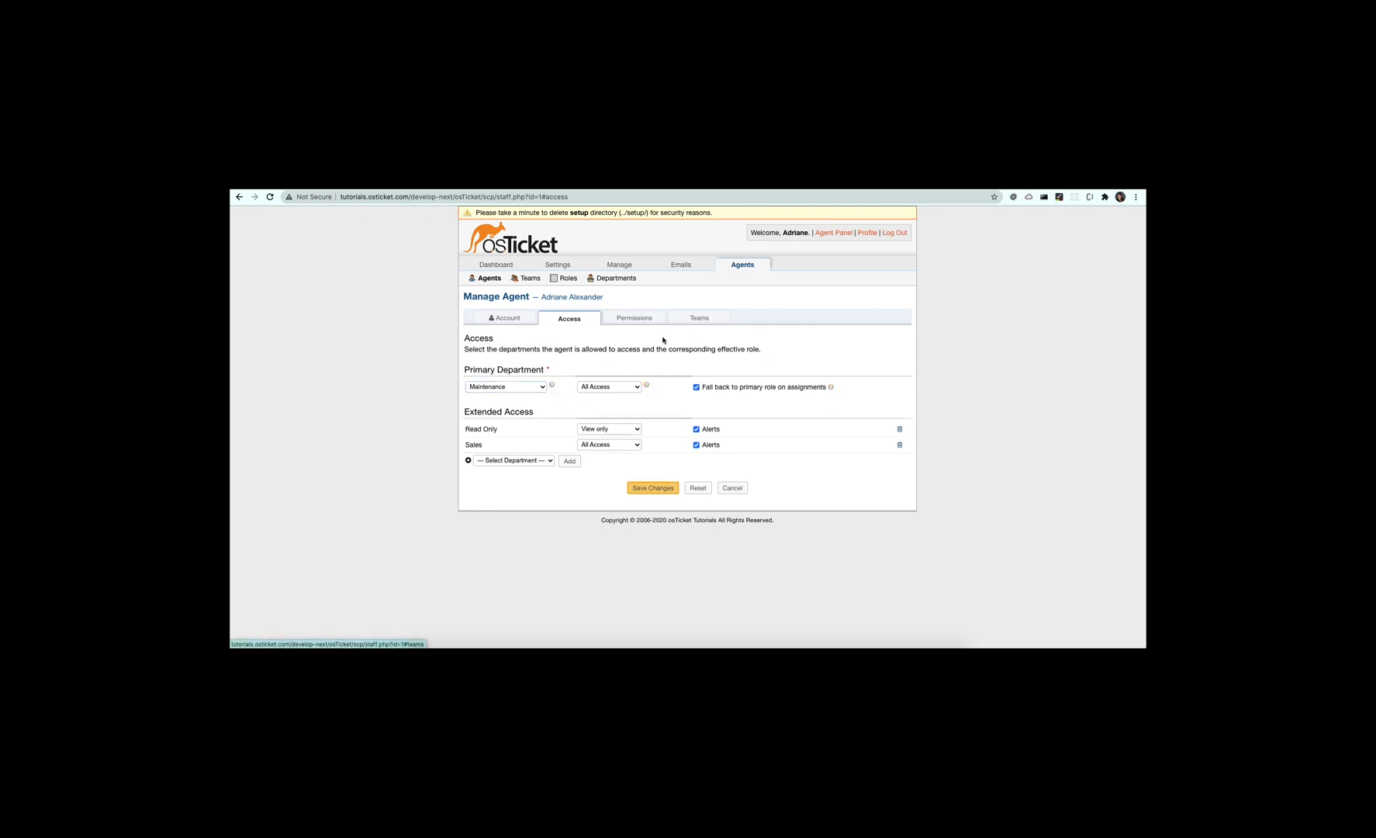
{"action": "left_click", "coordinate": [633, 318]}
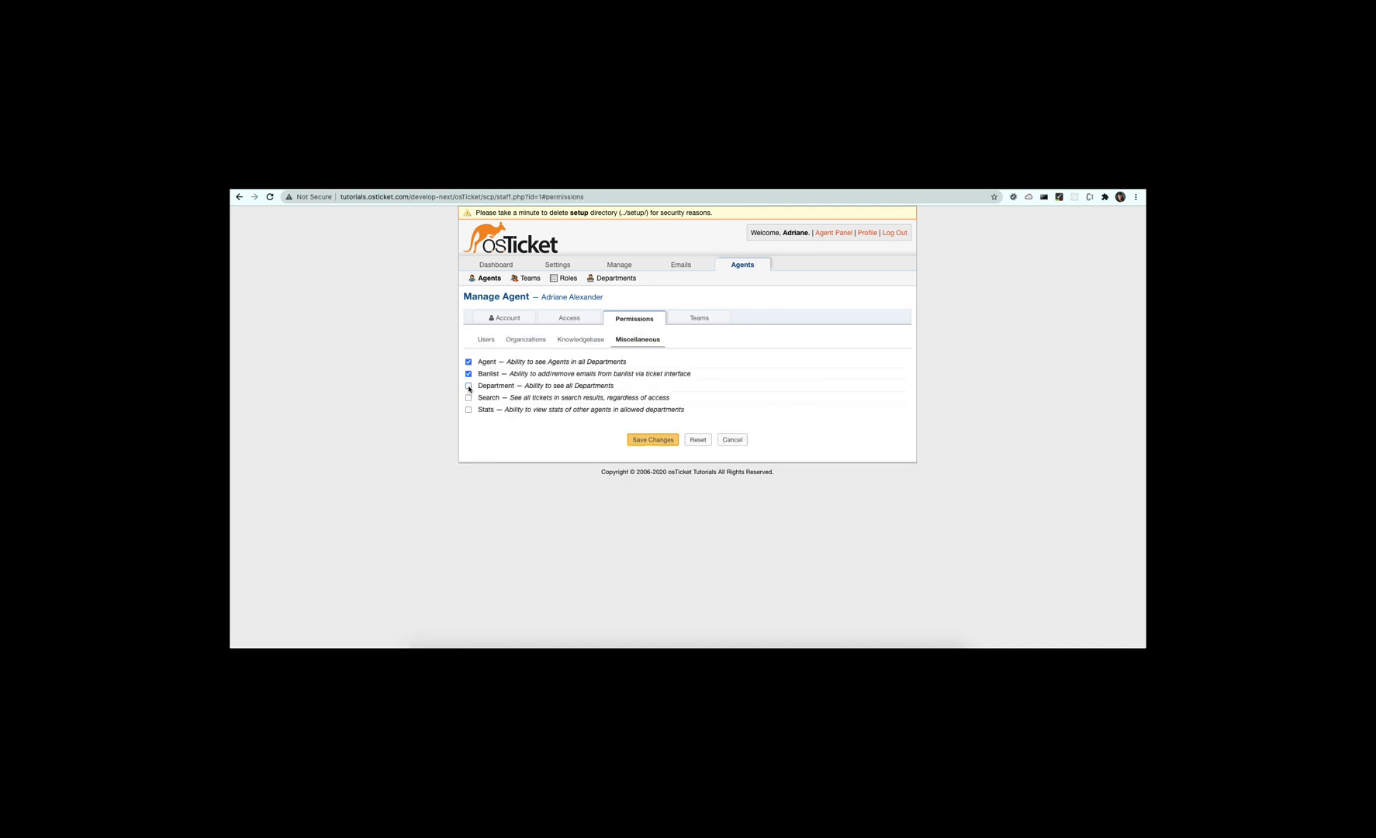
{"action": "left_click", "coordinate": [652, 439]}
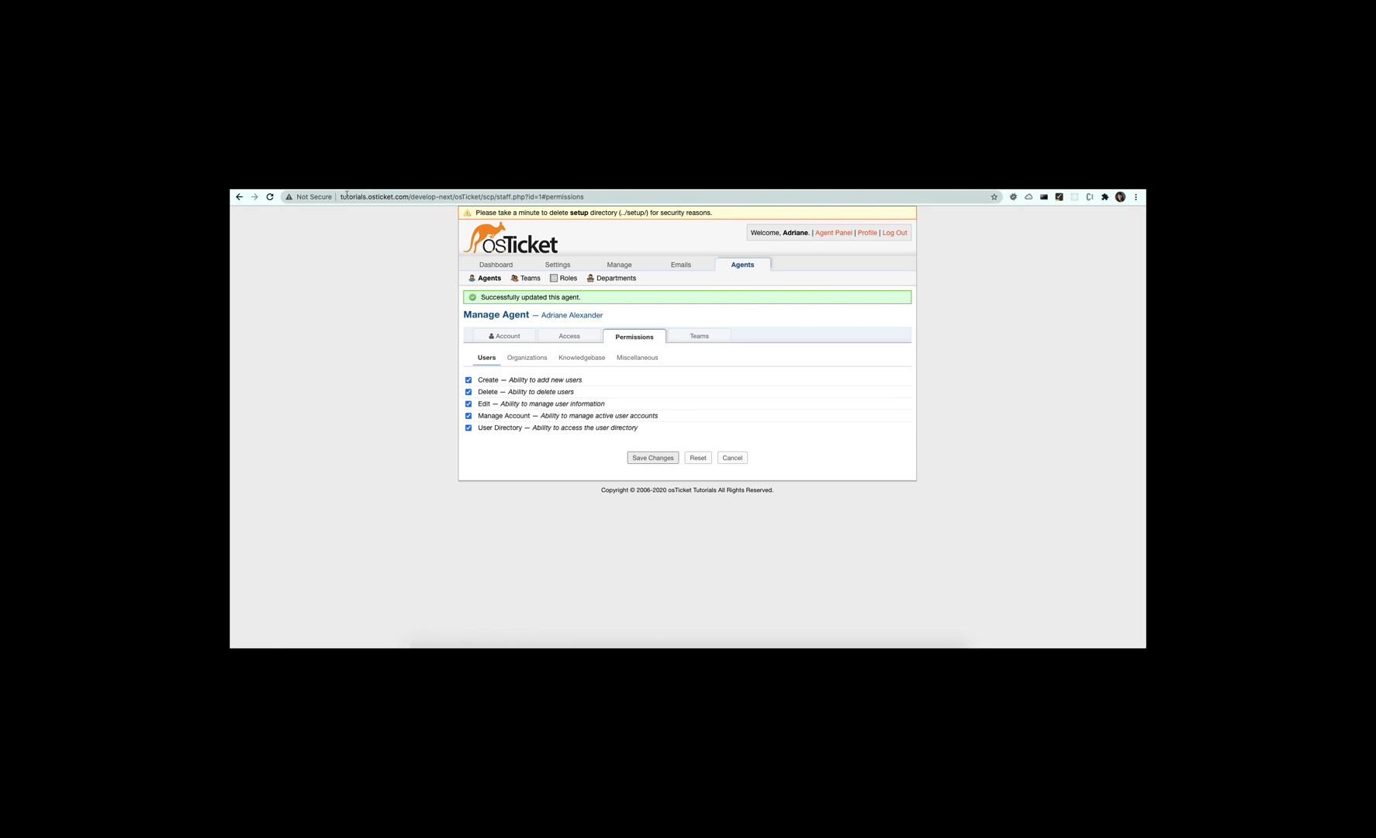
Step: Go to the open tickets queue and the client Support Center
{"action": "left_click", "coordinate": [832, 219]}
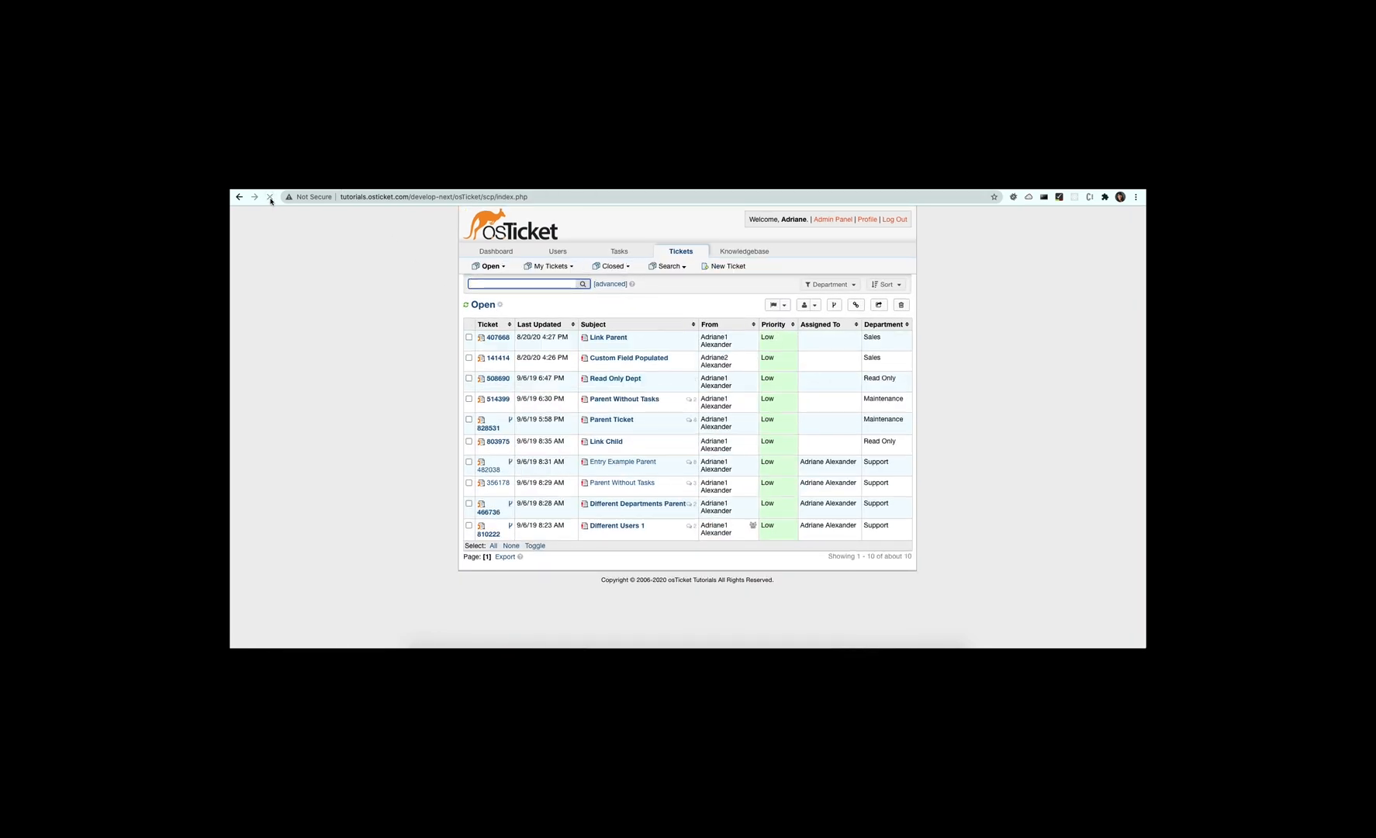
{"action": "left_click", "coordinate": [826, 284]}
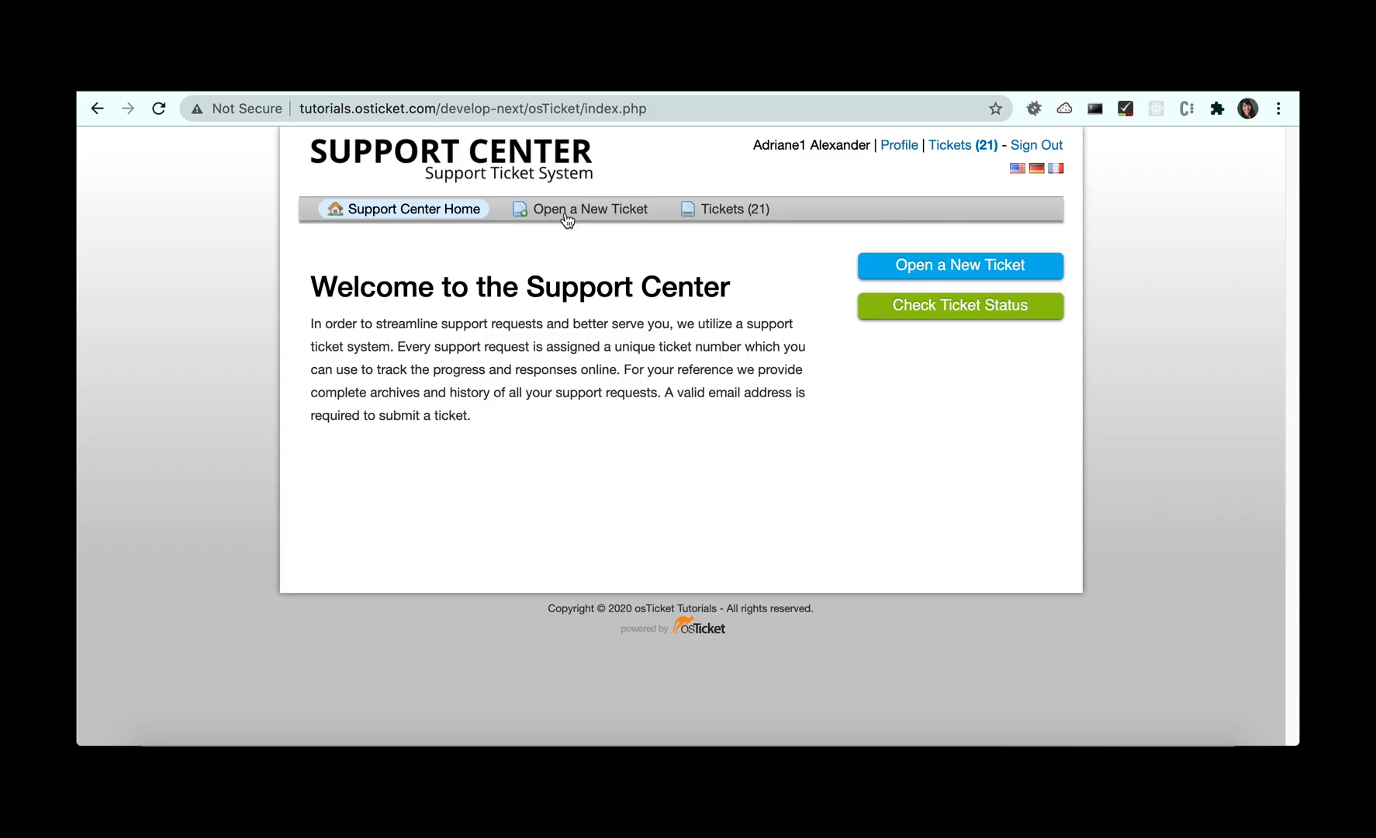
Step: Create a client ticket 'External Image' with body Text Before, an external image, and Text After
{"action": "left_click", "coordinate": [589, 209]}
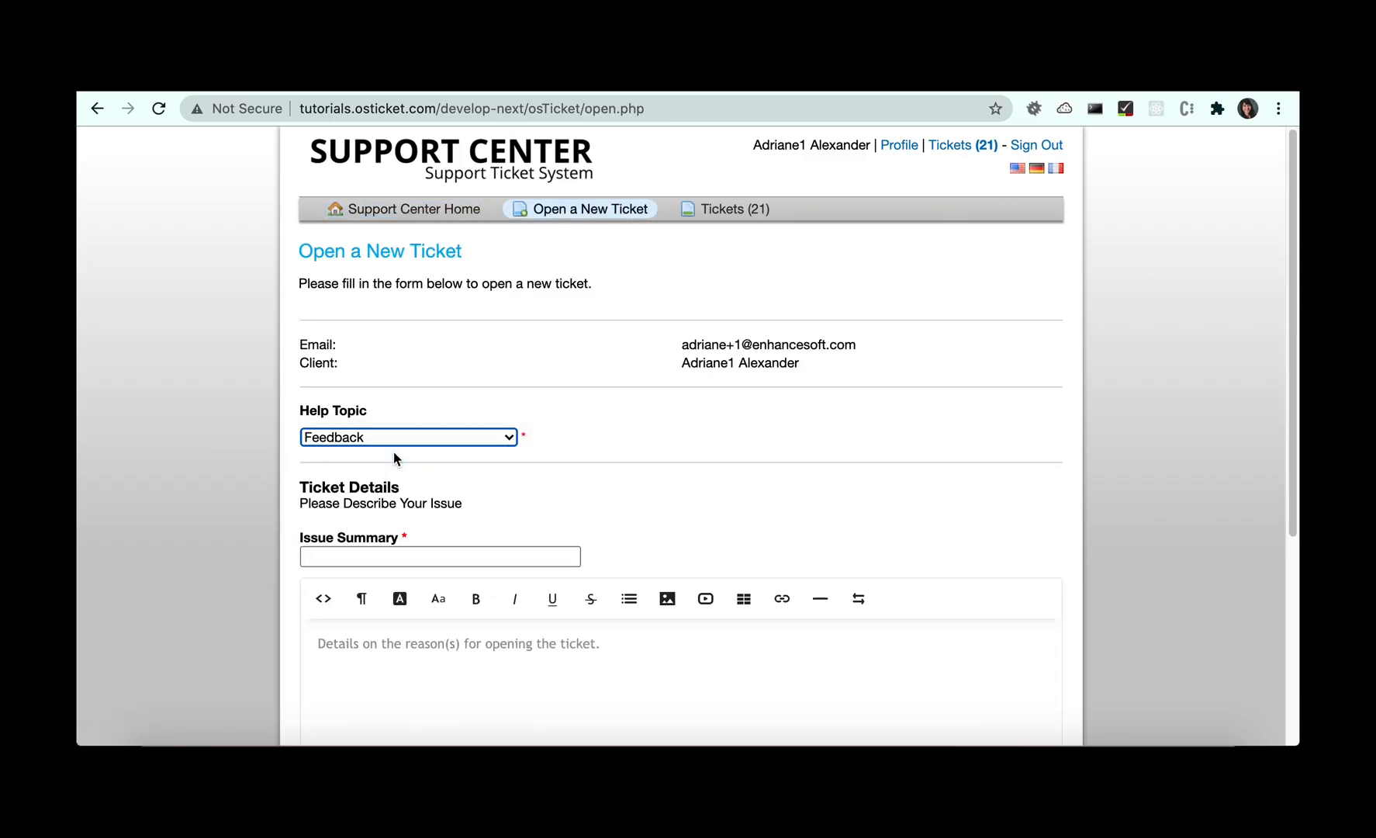
{"action": "type", "text": "External Image"}
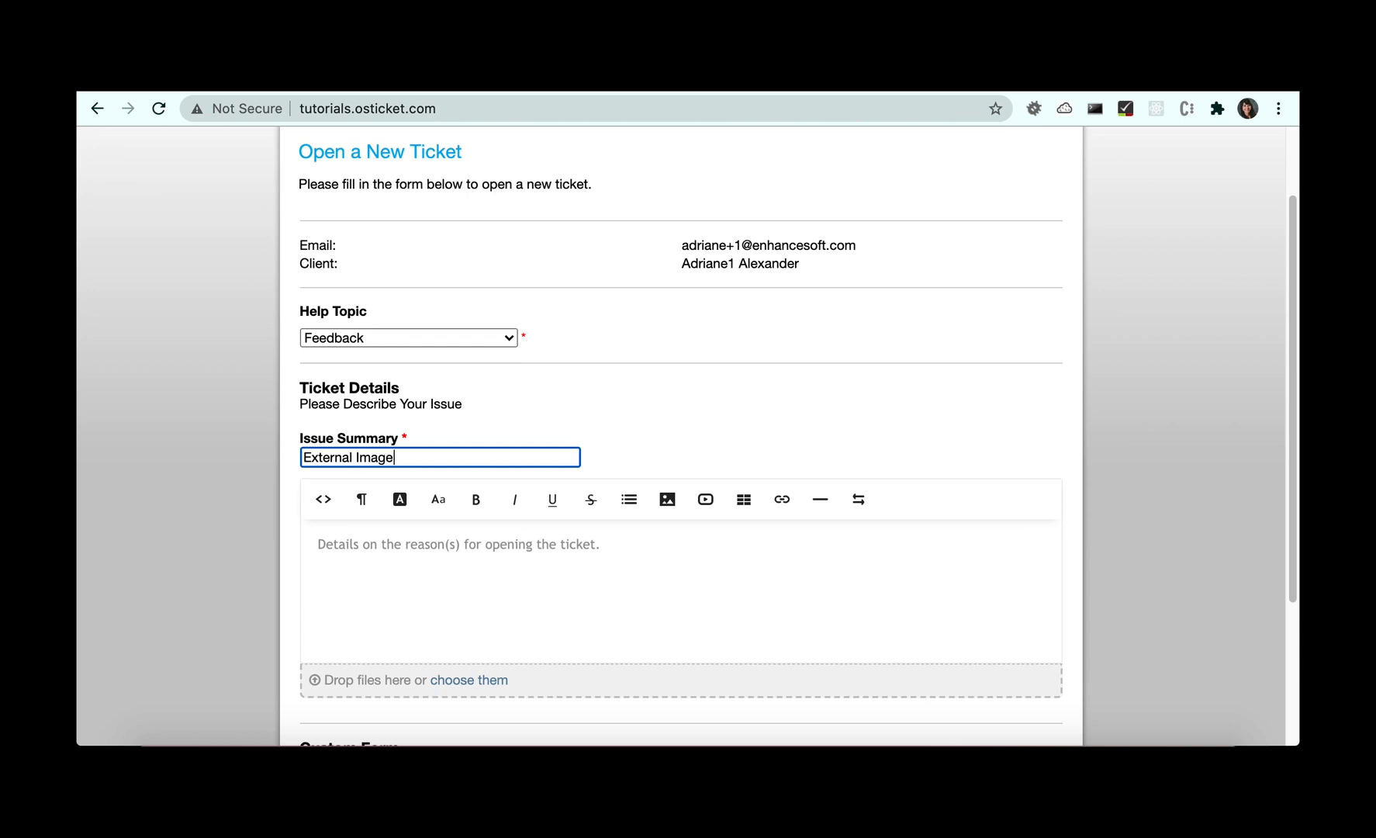
{"action": "type", "text": "Text Before"}
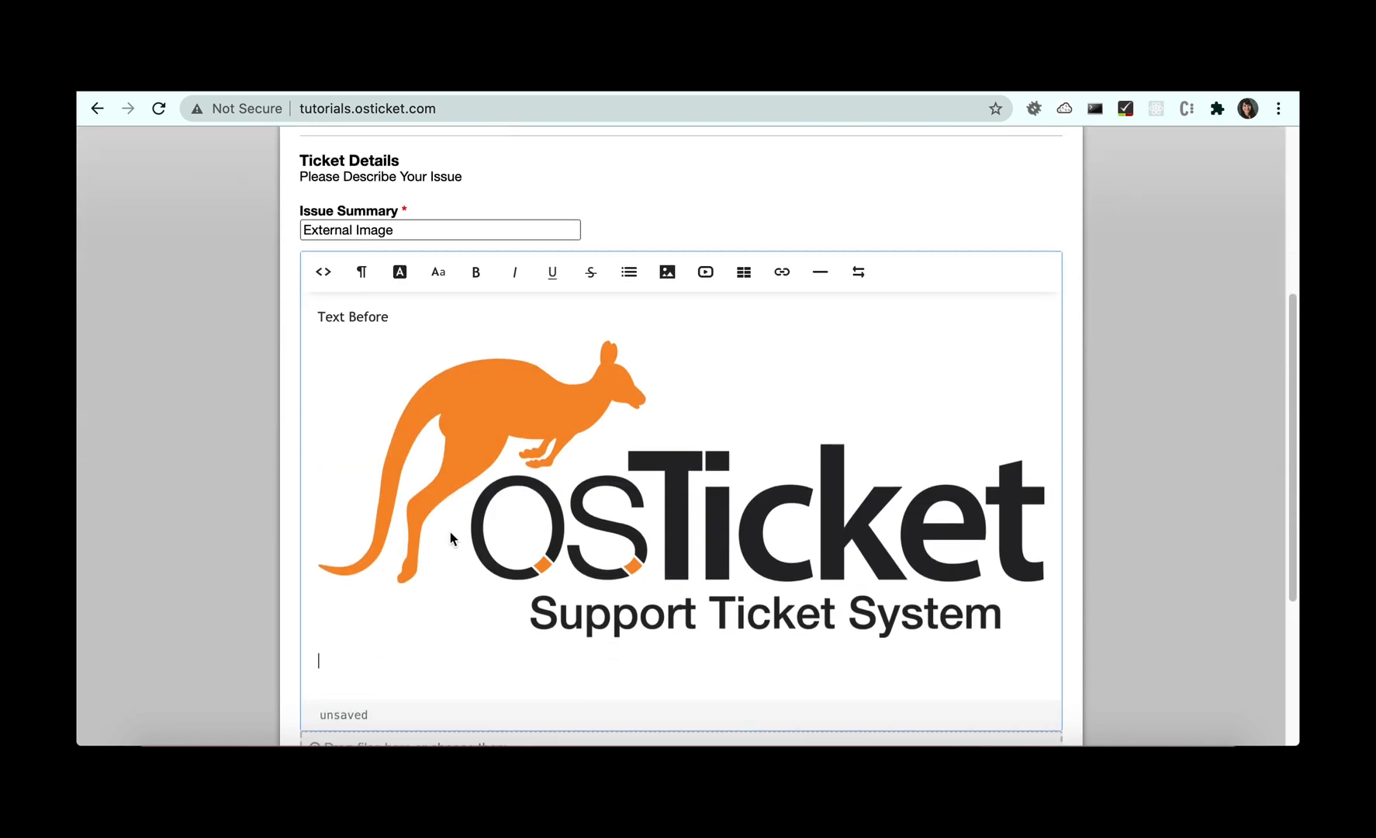
{"action": "type", "text": "Text Afte"}
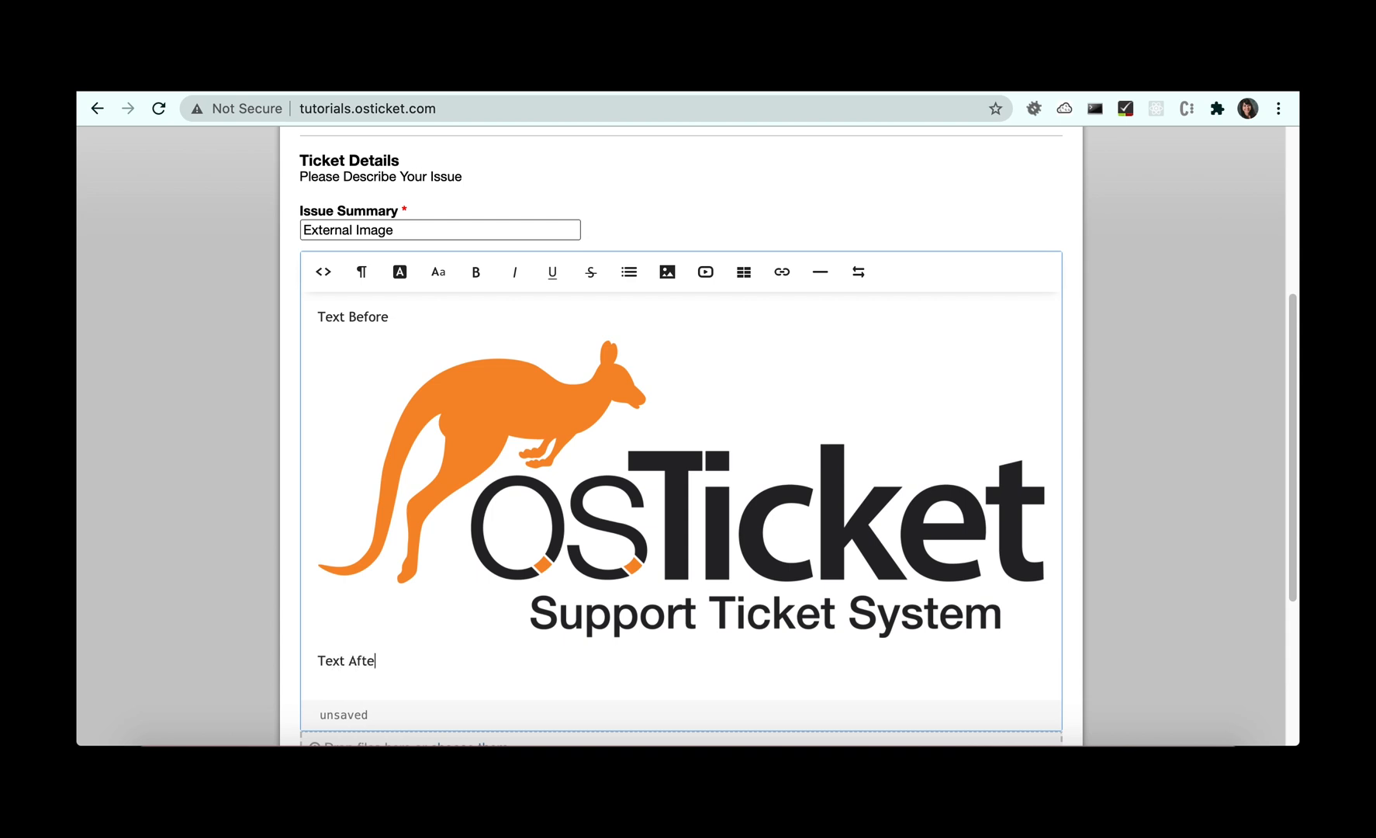
{"action": "left_click", "coordinate": [622, 657]}
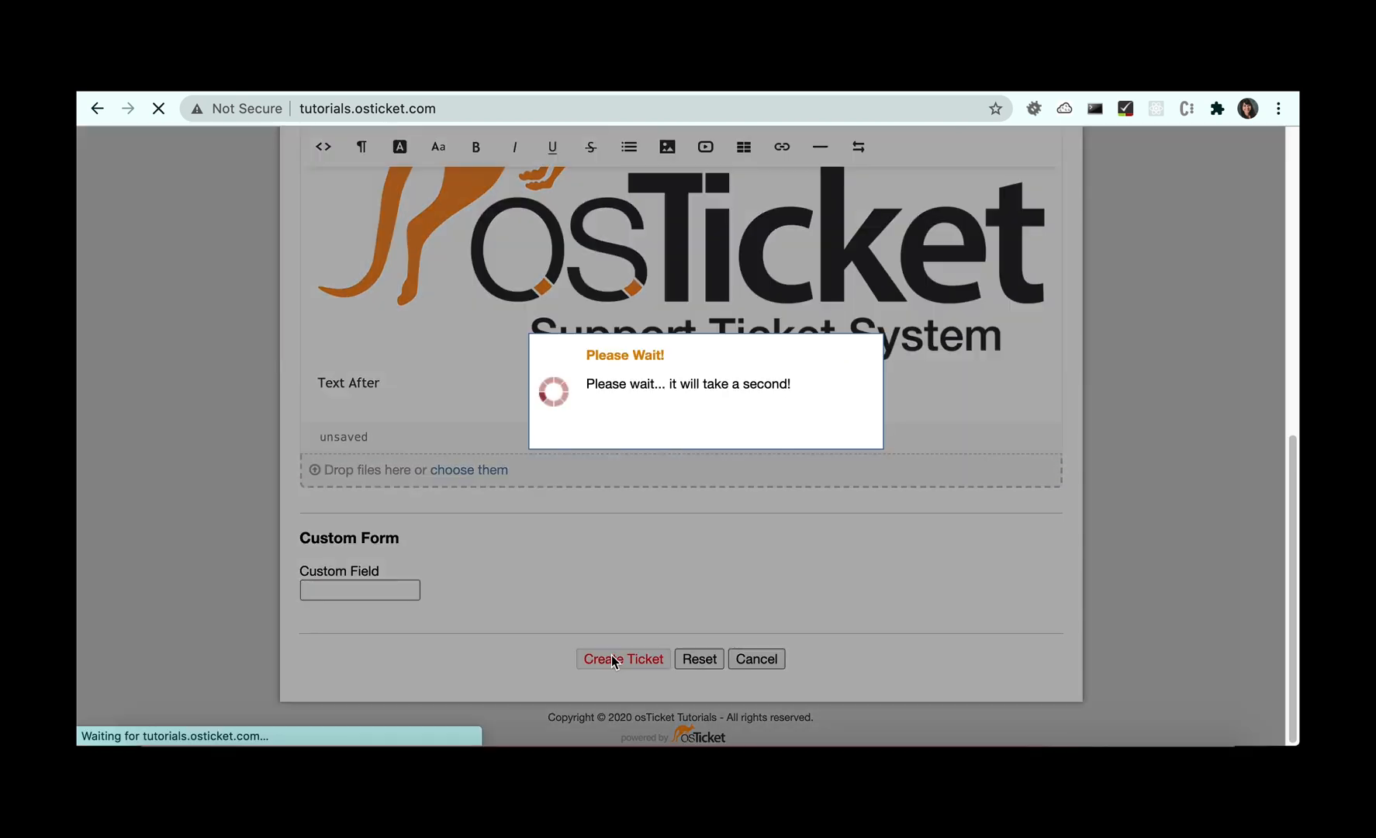
{"action": "left_click", "coordinate": [622, 660]}
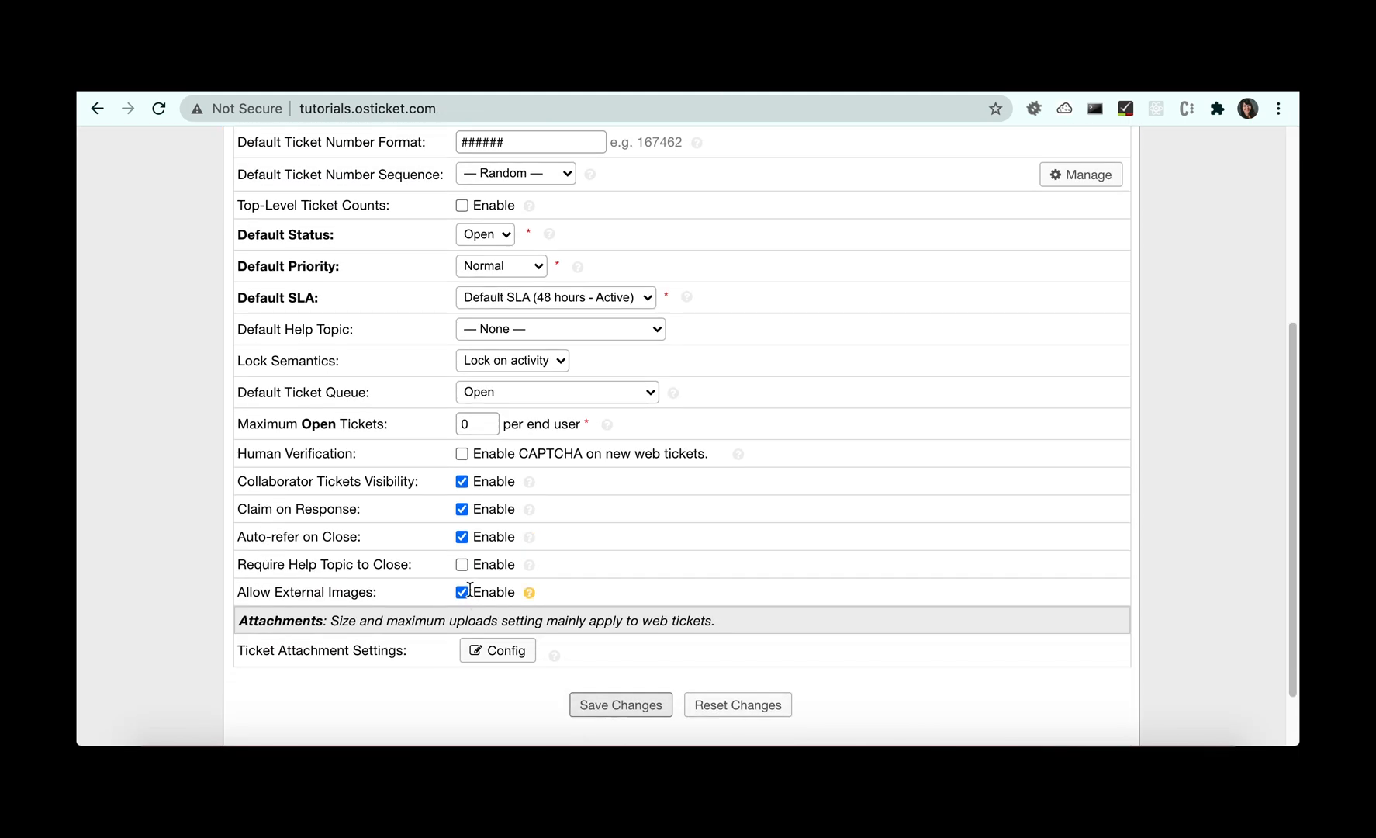
Step: Enable Allow External Images in the ticket settings
{"action": "left_click", "coordinate": [619, 704]}
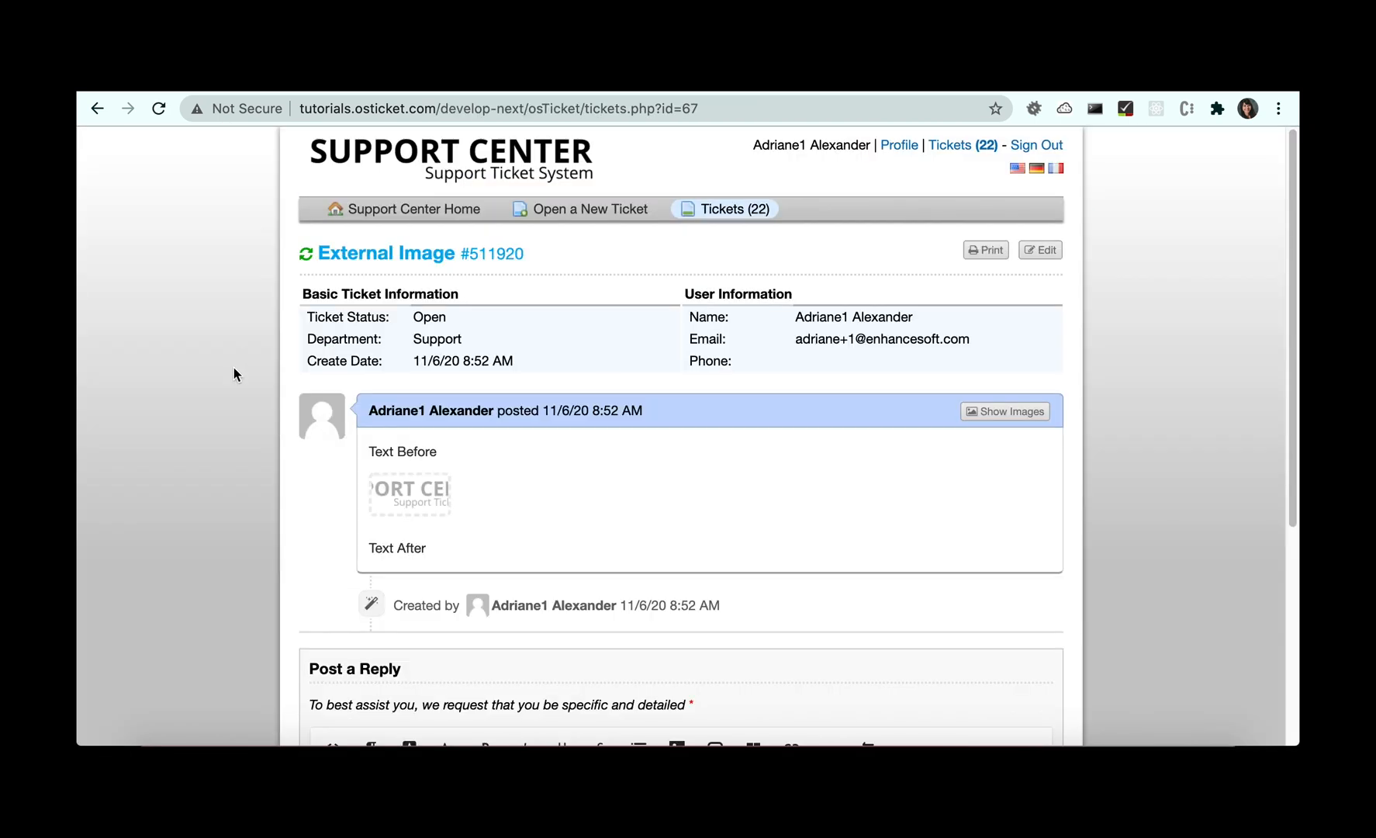
{"action": "left_click", "coordinate": [1005, 411]}
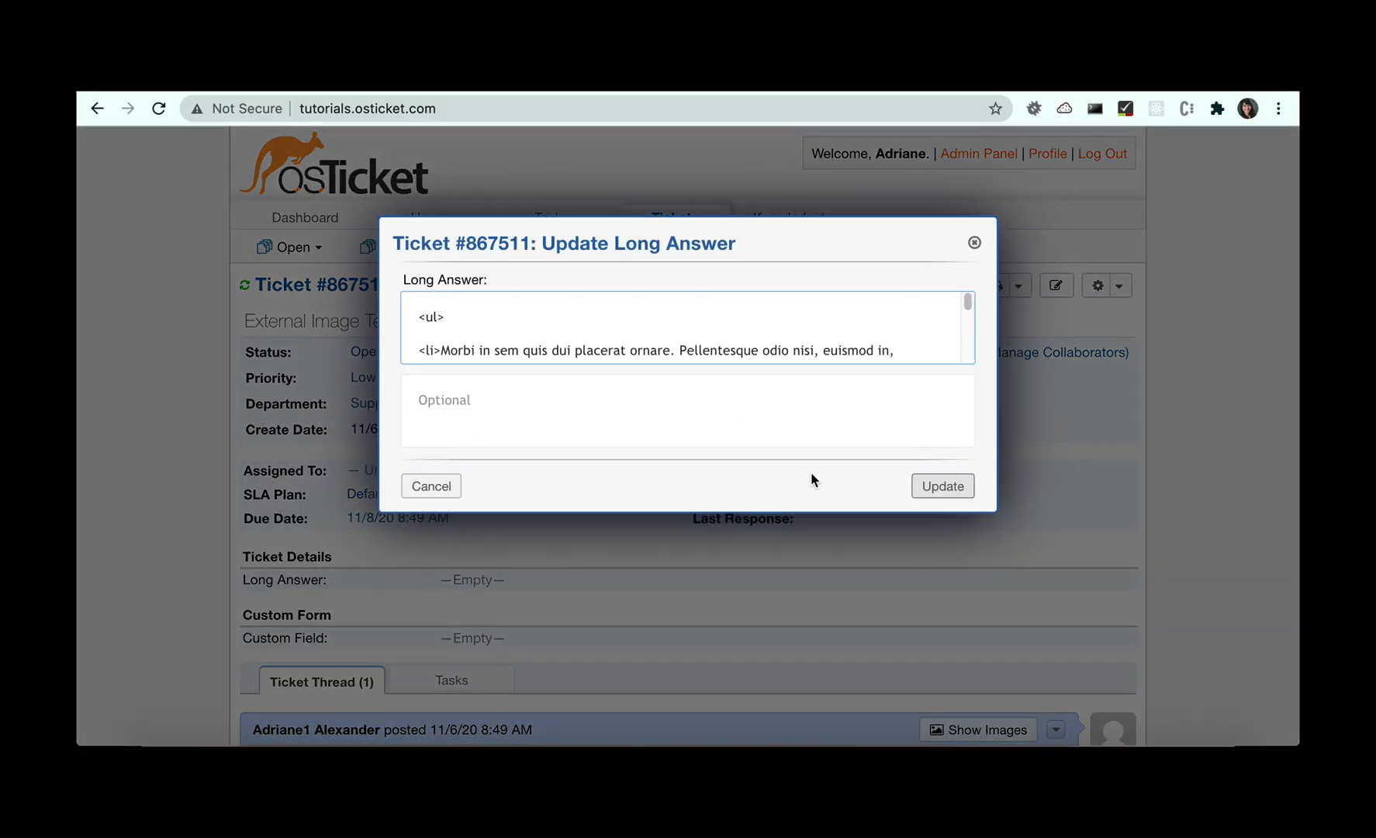
Step: Update ticket #867511's Long Answer to the four-item bulleted text and view it
{"action": "left_click", "coordinate": [942, 486]}
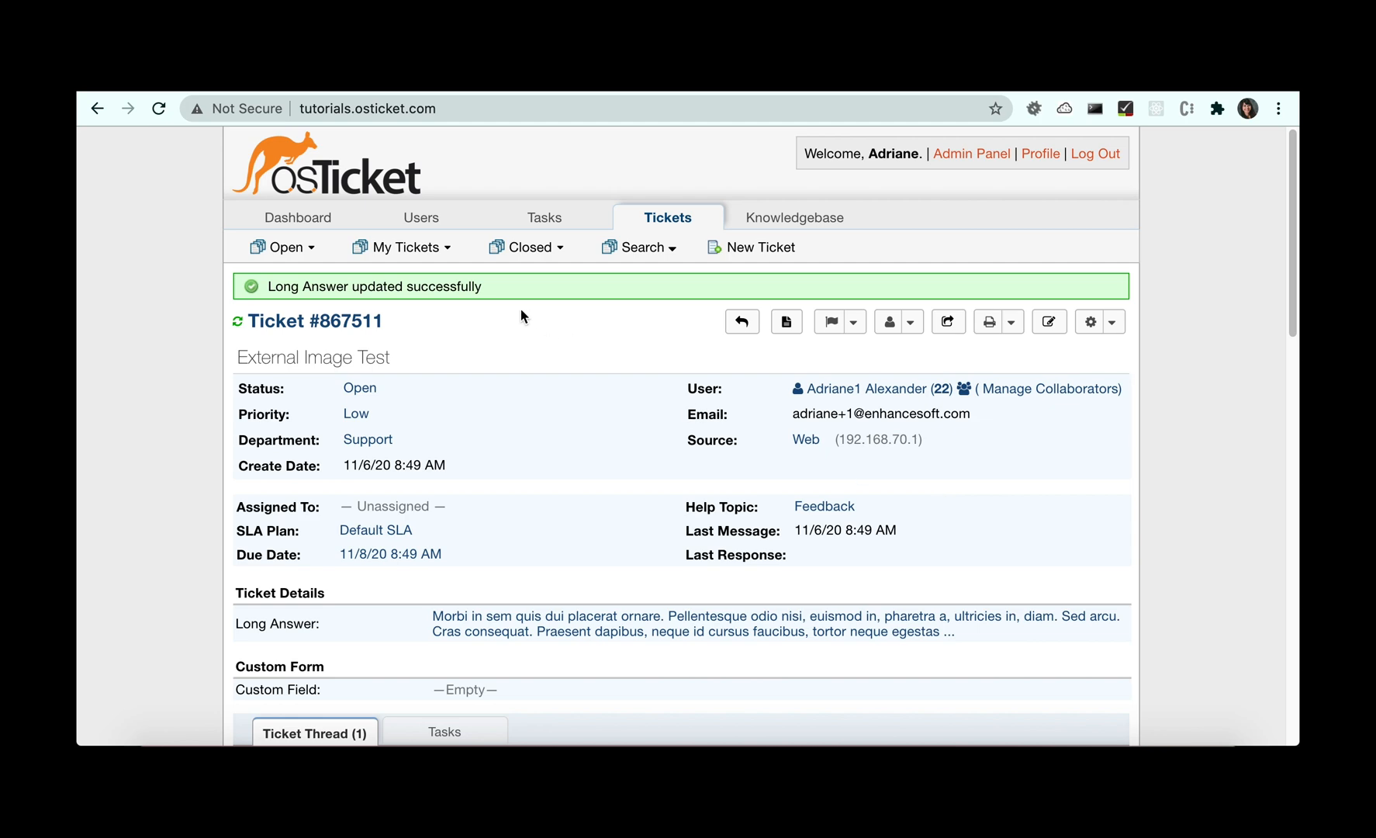
{"action": "scroll", "scroll_direction": "down", "scroll_amount": 3}
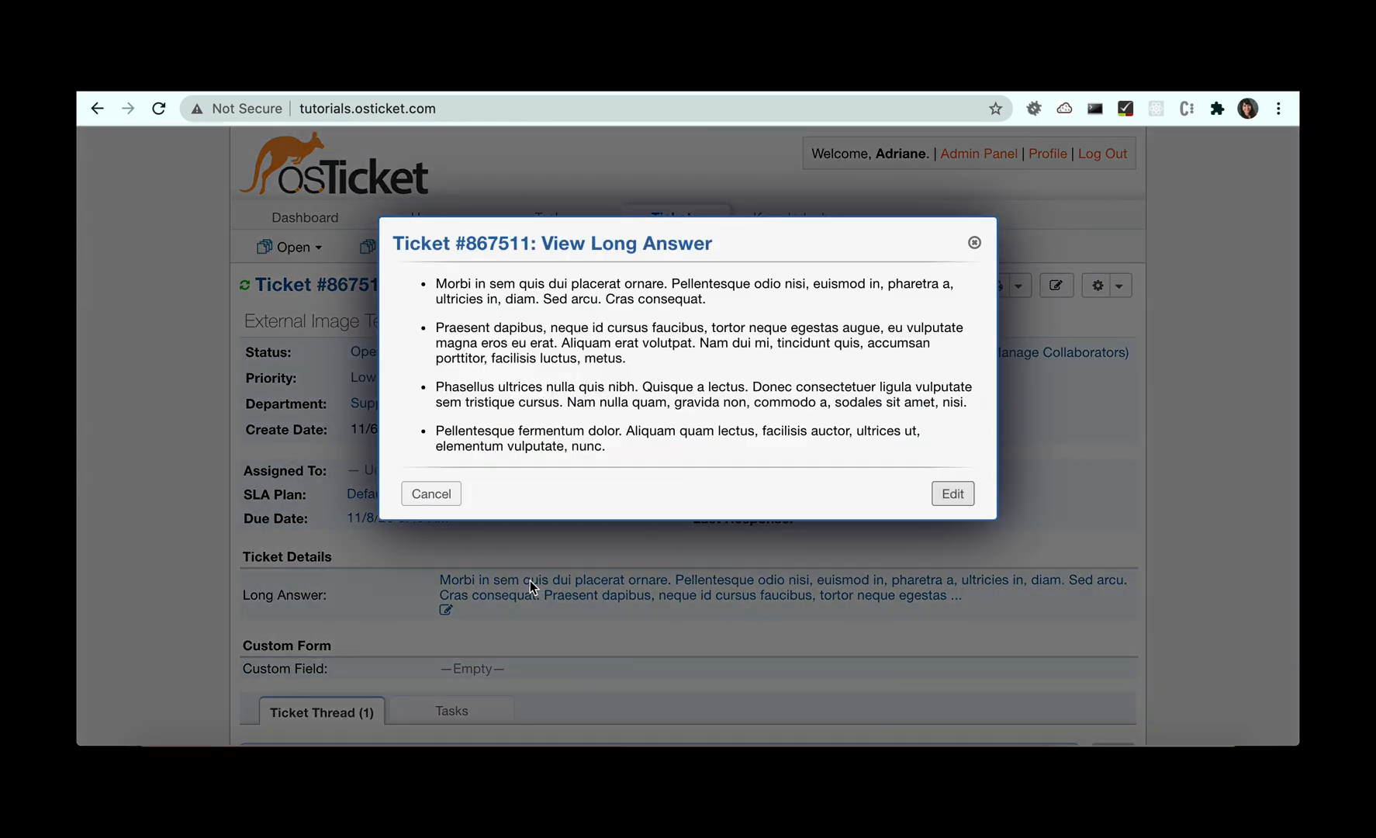
{"action": "left_click", "coordinate": [951, 494]}
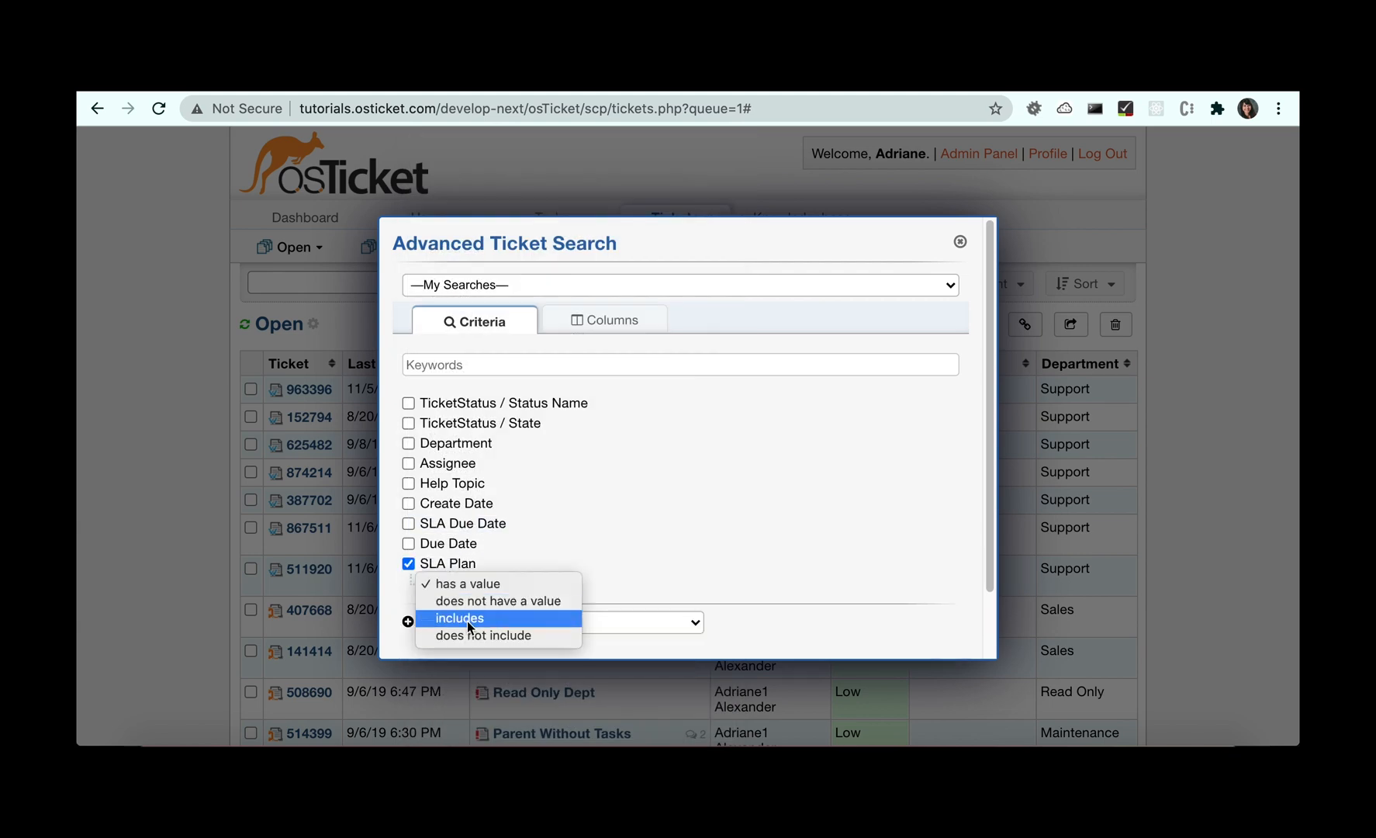
Step: Add SLA Plan (includes) as a criterion and column on the SLAs saved search
{"action": "left_click", "coordinate": [459, 617]}
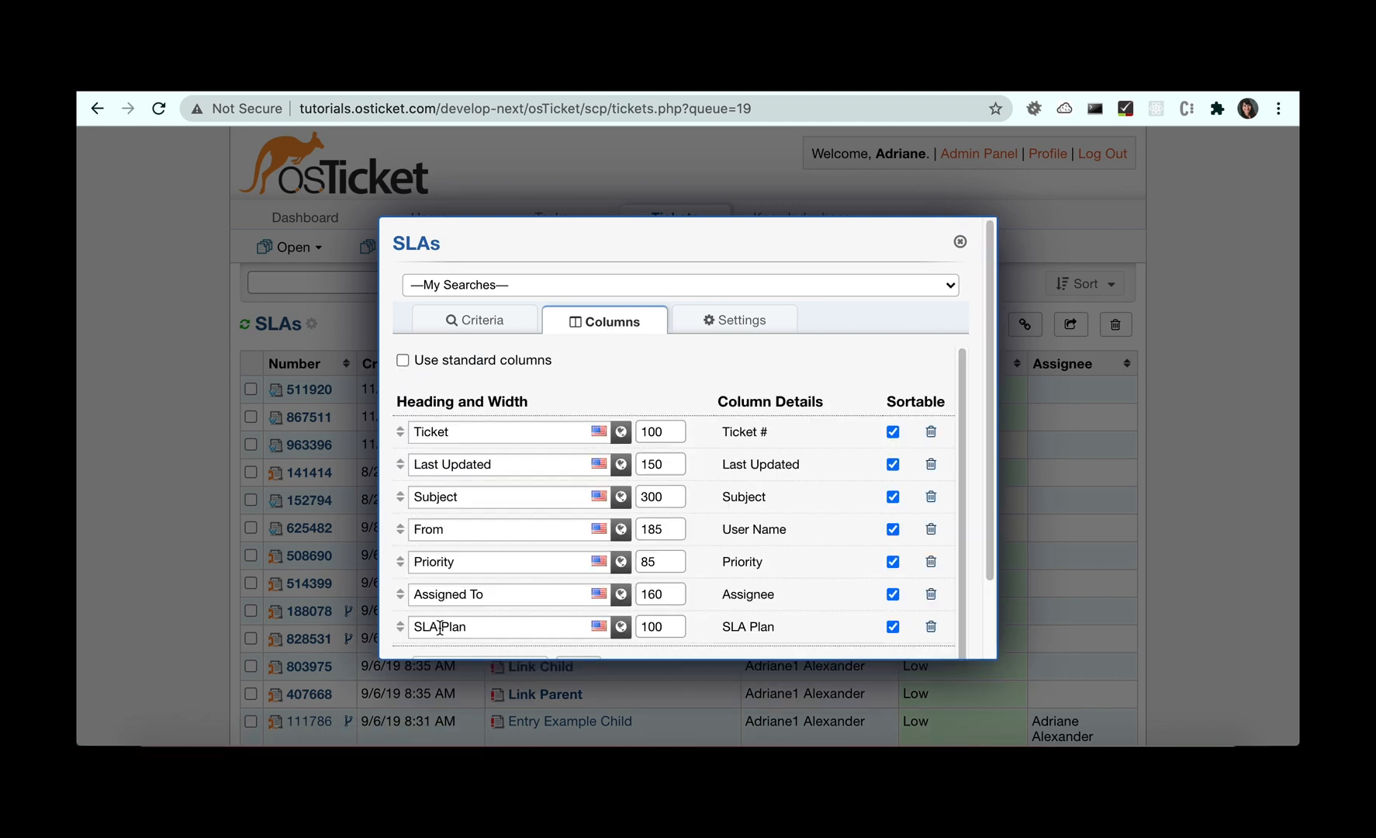
{"action": "left_click", "coordinate": [960, 241]}
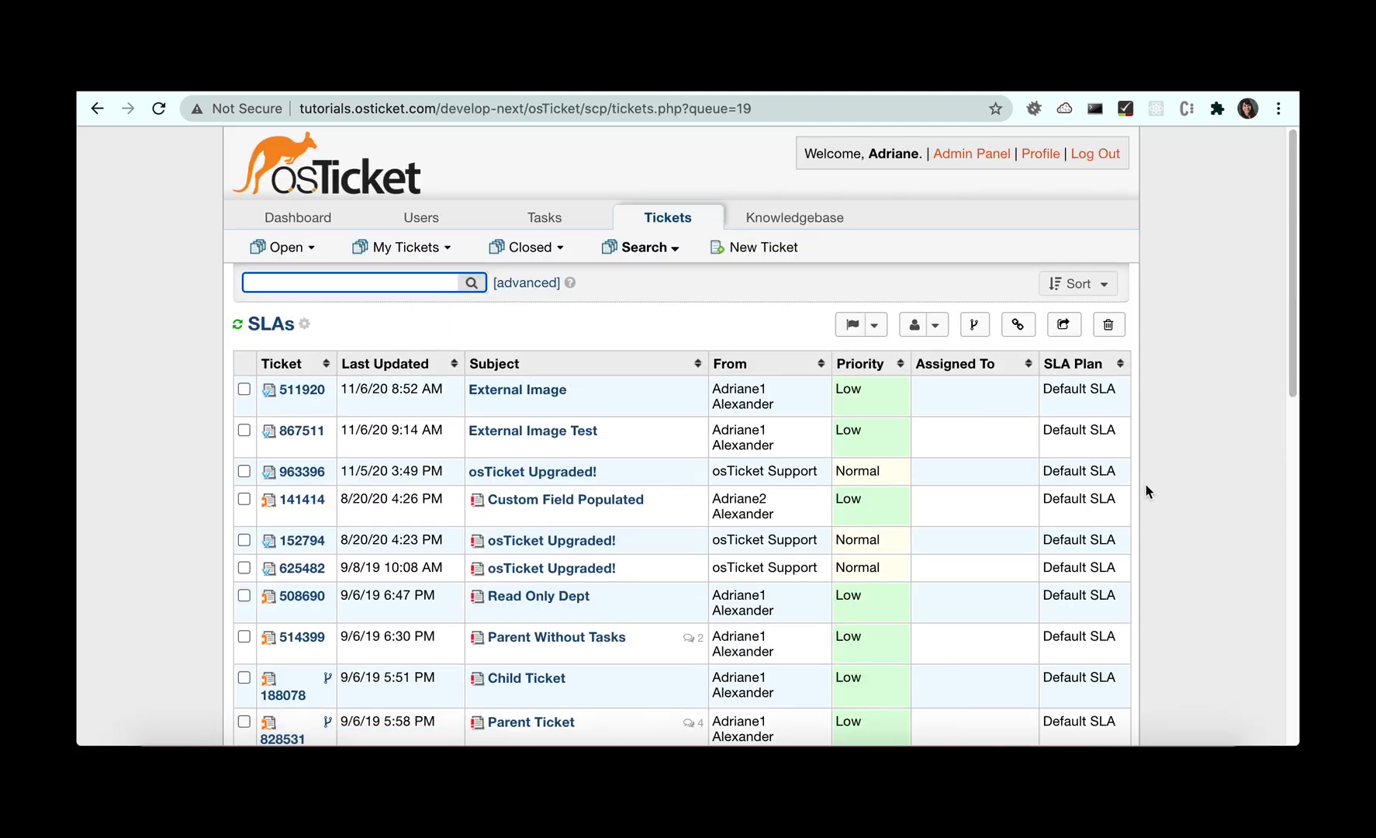